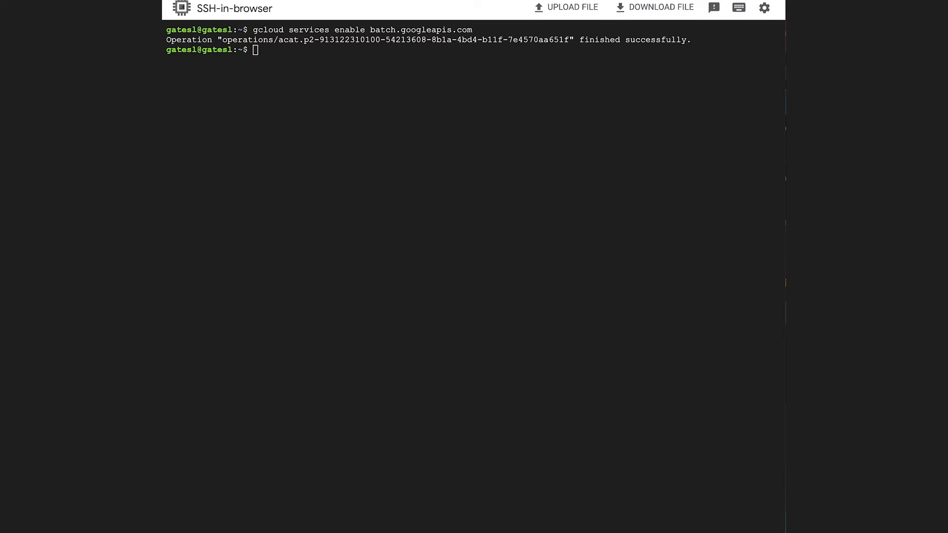
Step: List Filestore instances to confirm the wrf share is READY at 10.164.221.26
text(gcloud filestore instances list)
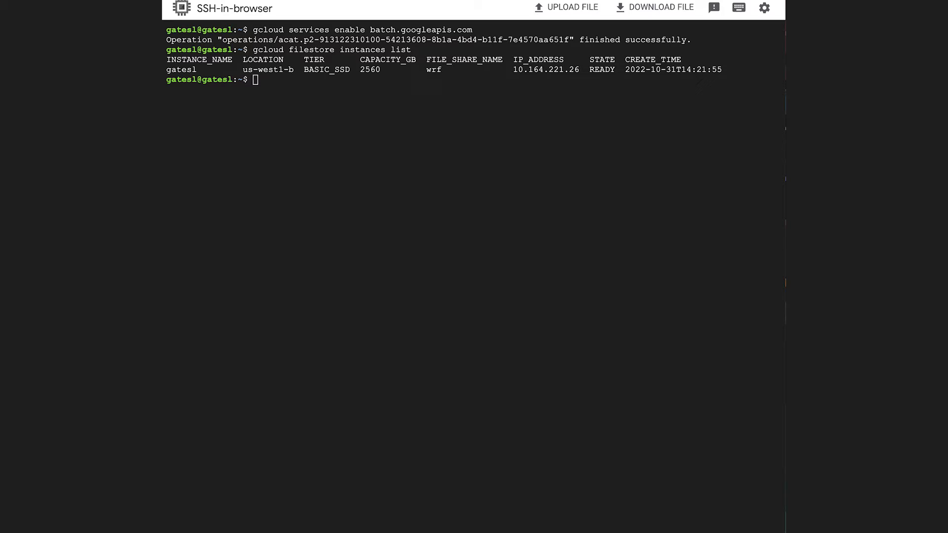
mouse_move(631, 197)
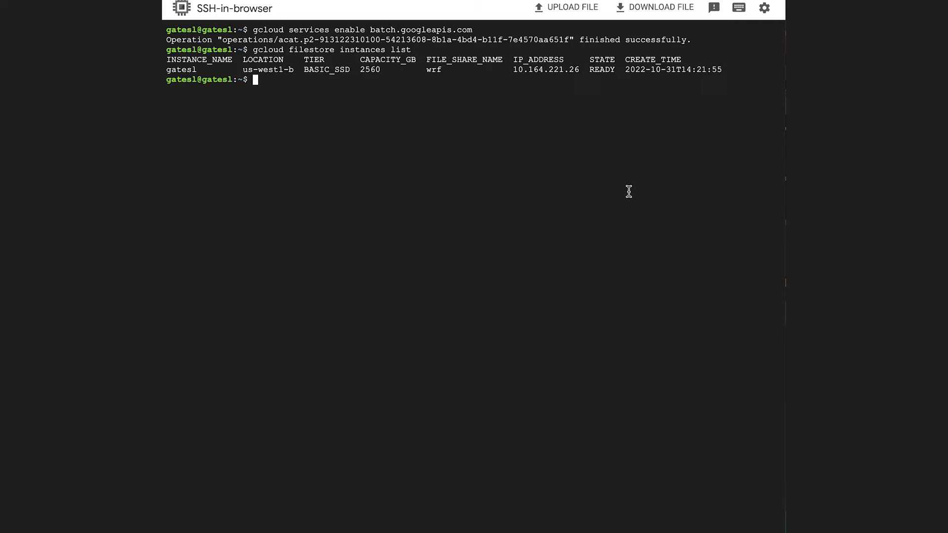
Step: Create the wrf-console-gatesl VM, then become root and make /mnt/share
text(gcloud compute instances create wrf-console-gatesl \)
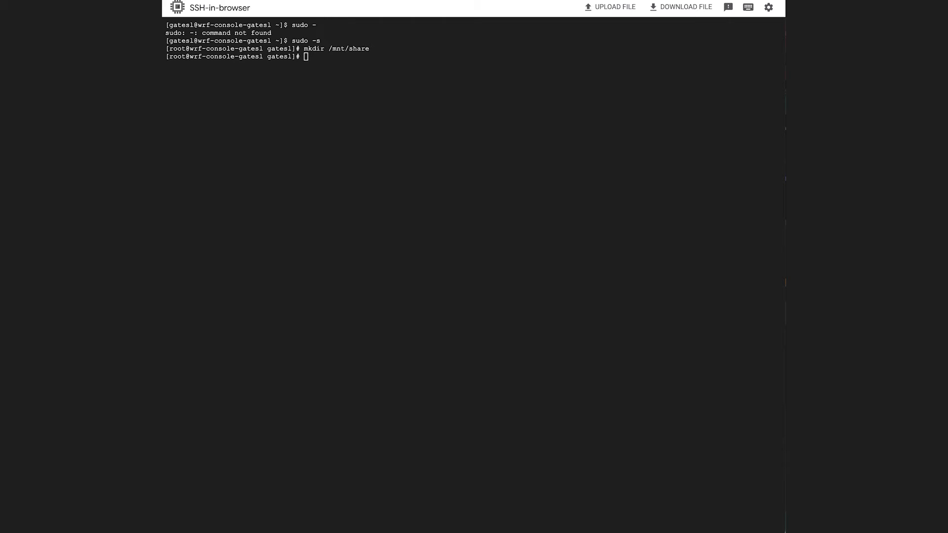
Step: Mount 10.164.221.26:/wrf over NFS at /mnt/share and move into it
text(mount -t nfs 10.164.221.26:/wrf /mnt/share)
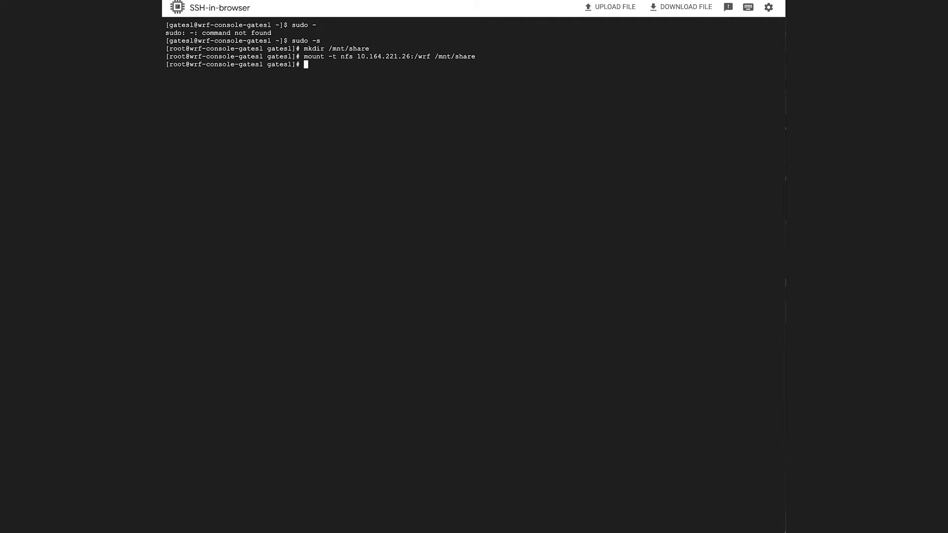
text(cd /mnt/share)
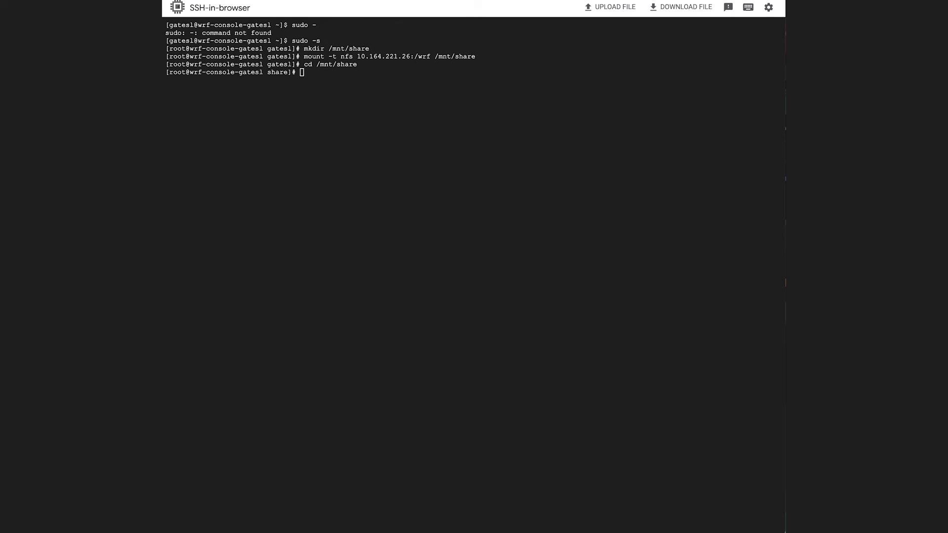
mouse_move(589, 172)
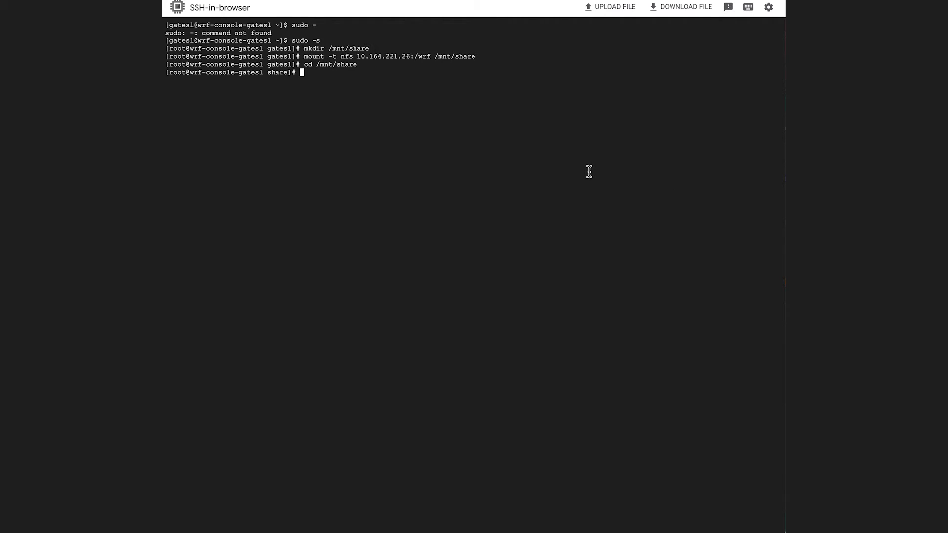
Step: Clone Spack, install WRF, fetch bench_12km and launch a 30-task mpirun
text(git clone -c feature.manyFiles=true https://github.com/spack/spack.git)
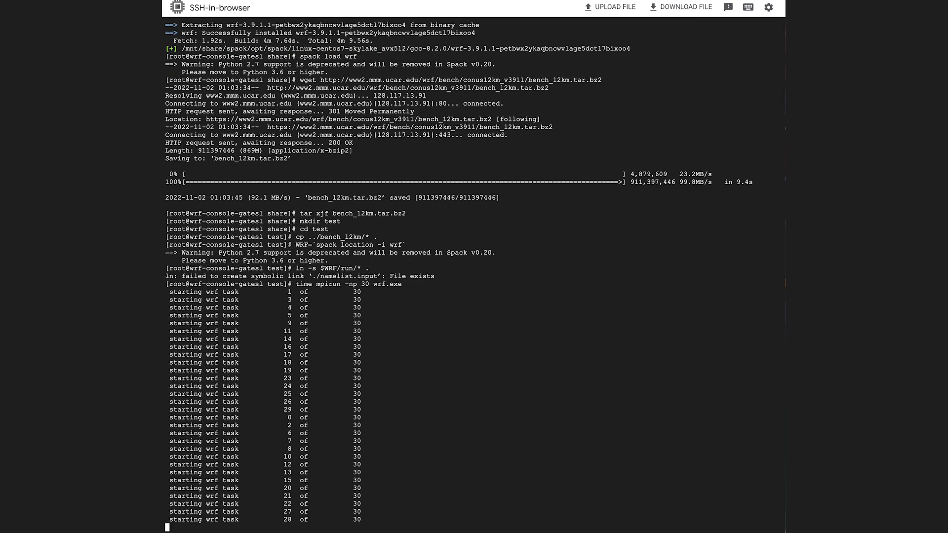
Step: Create wrf-worker template: hpc-centos-7, c2-standard-60, 200GB boot disk
scroll(down, 3)
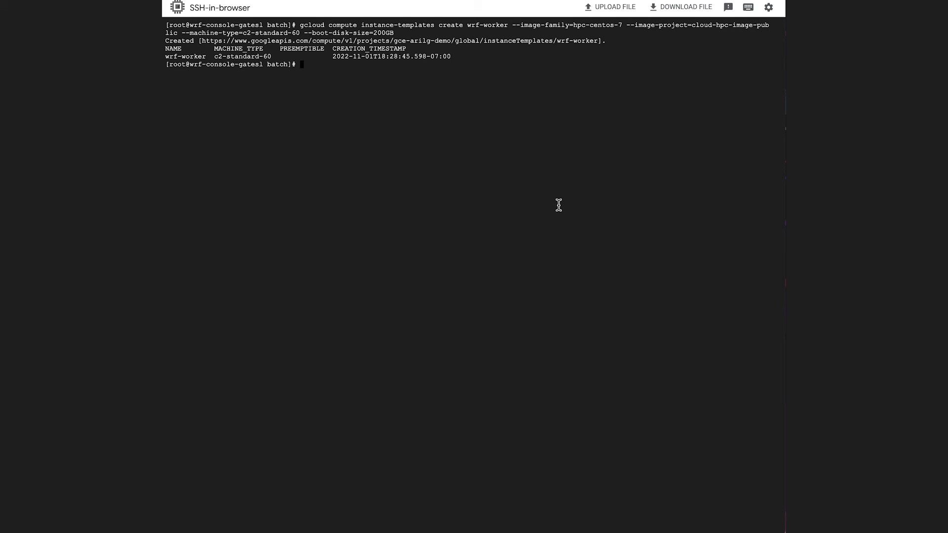
Step: Write /mnt/share/batch/runsim.sh in vi and save with :wq
text(/mnt/share/batch/runsim.sh)
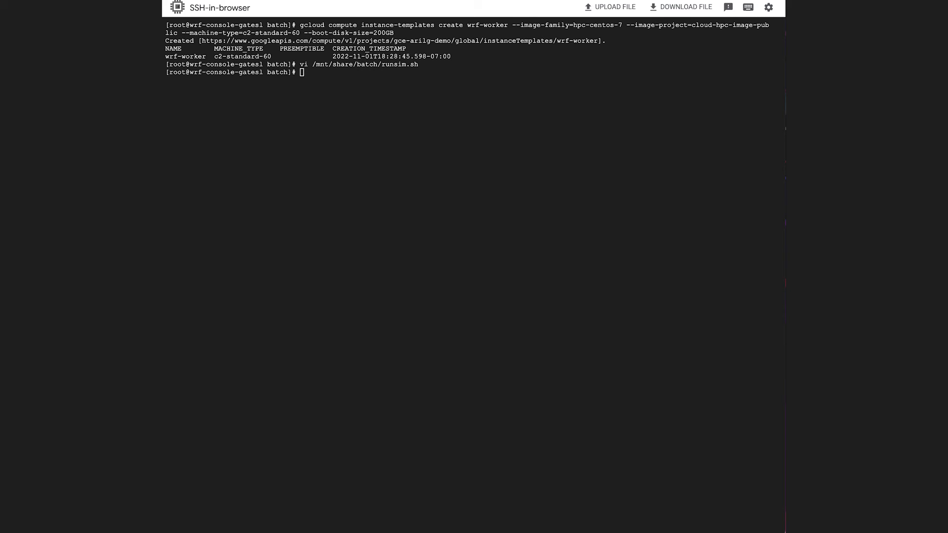
mouse_move(695, 151)
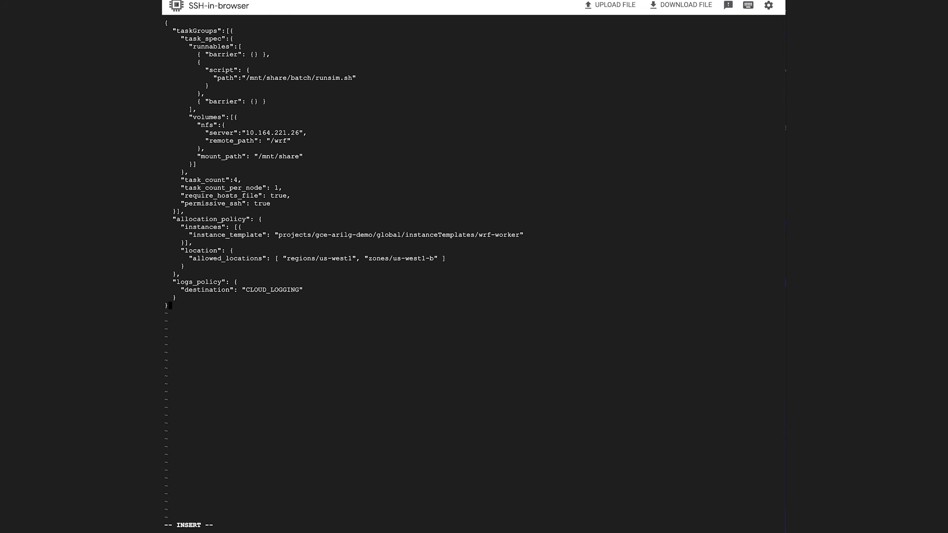
Step: Leave insert mode on the finished job JSON to start the save command
key(Escape)
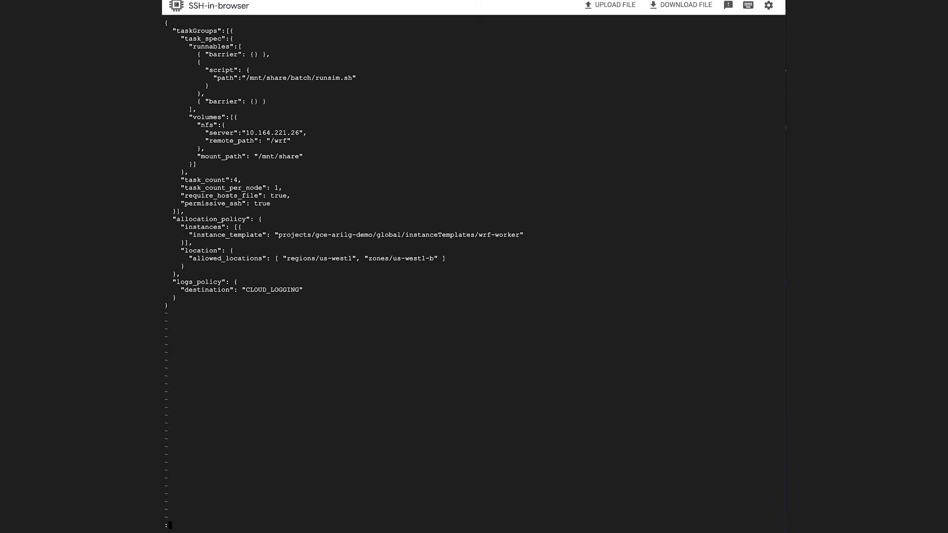